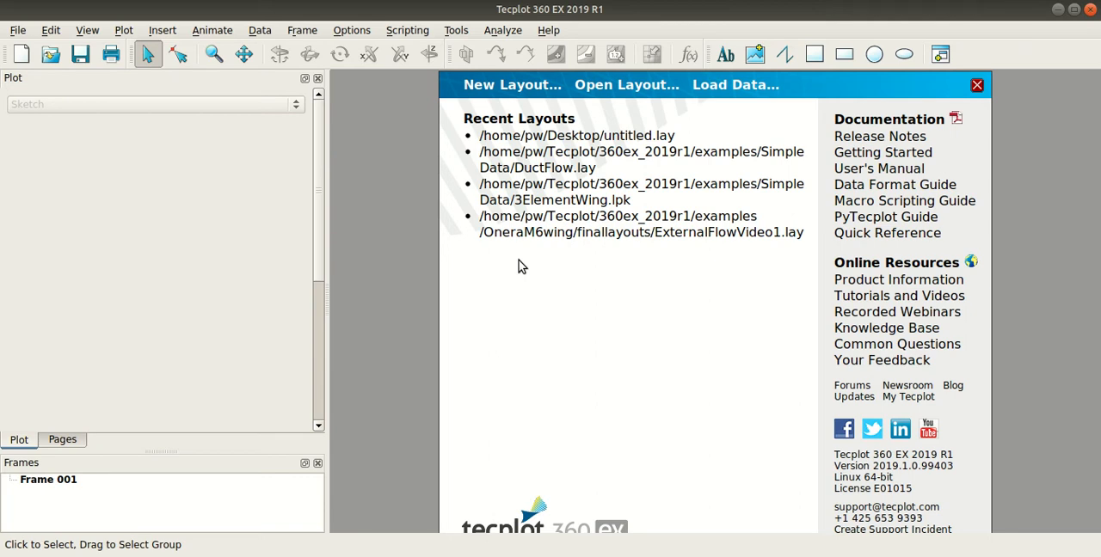
pyautogui.moveTo(75, 97)
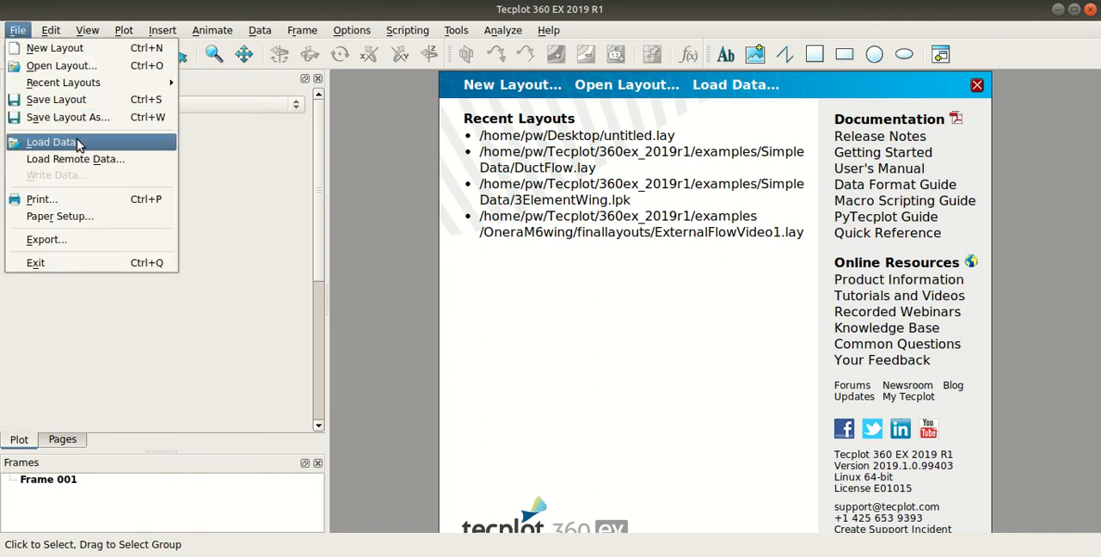
# - Load Bfs_Vol_coarse.szplt and accept the axis mode reset warning
pyautogui.click(51, 142)
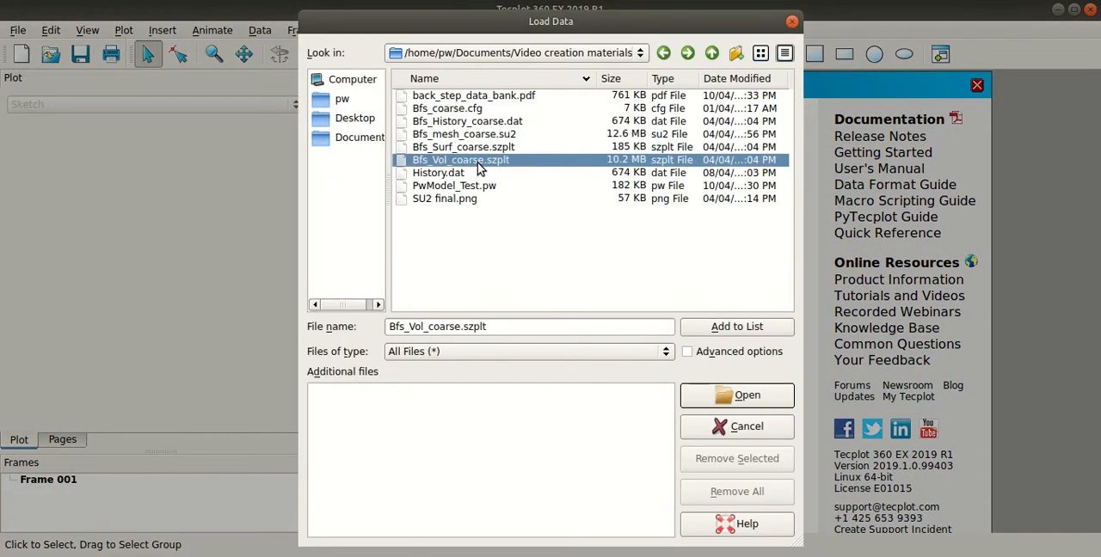
pyautogui.moveTo(531, 250)
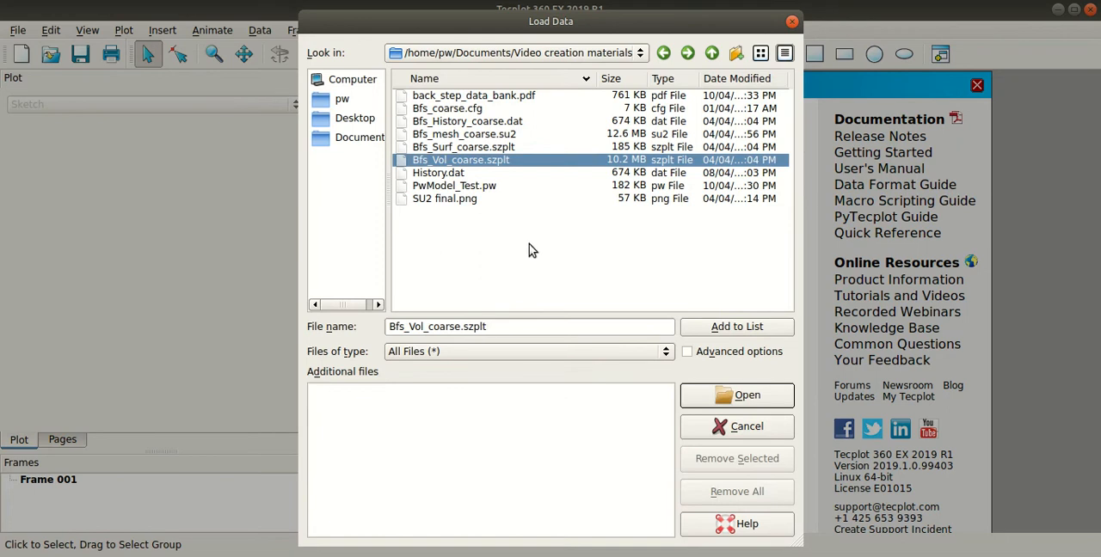
pyautogui.click(736, 395)
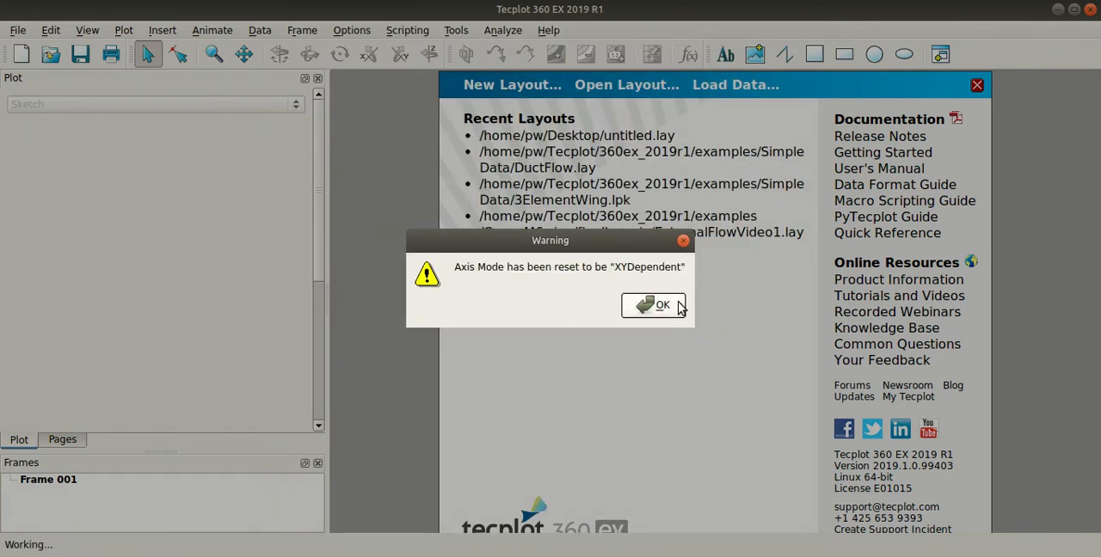
pyautogui.click(652, 304)
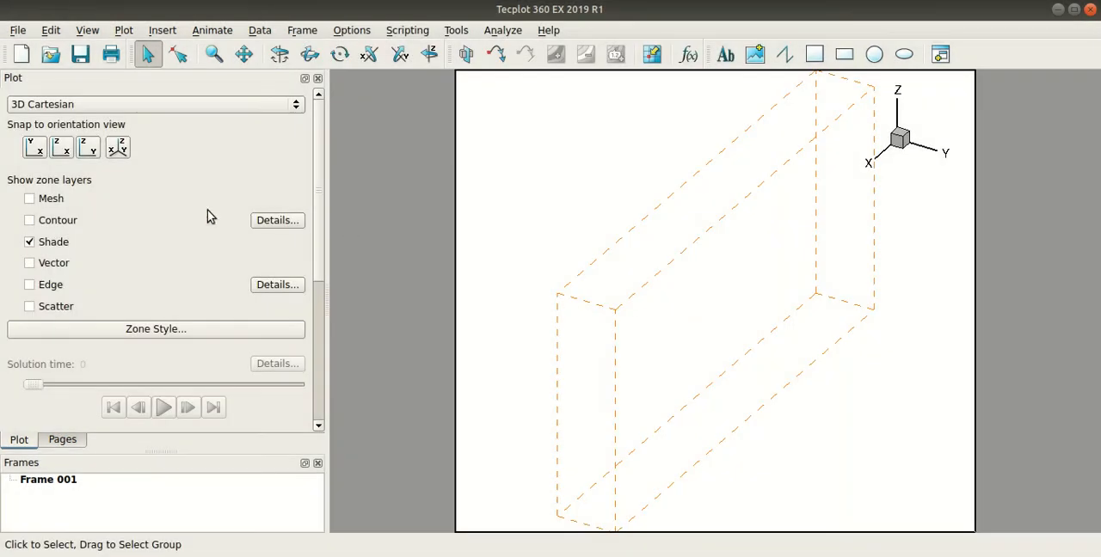
# - Turn on contours with surfaces enabled and switch the colour map to Large Rainbow
pyautogui.click(29, 220)
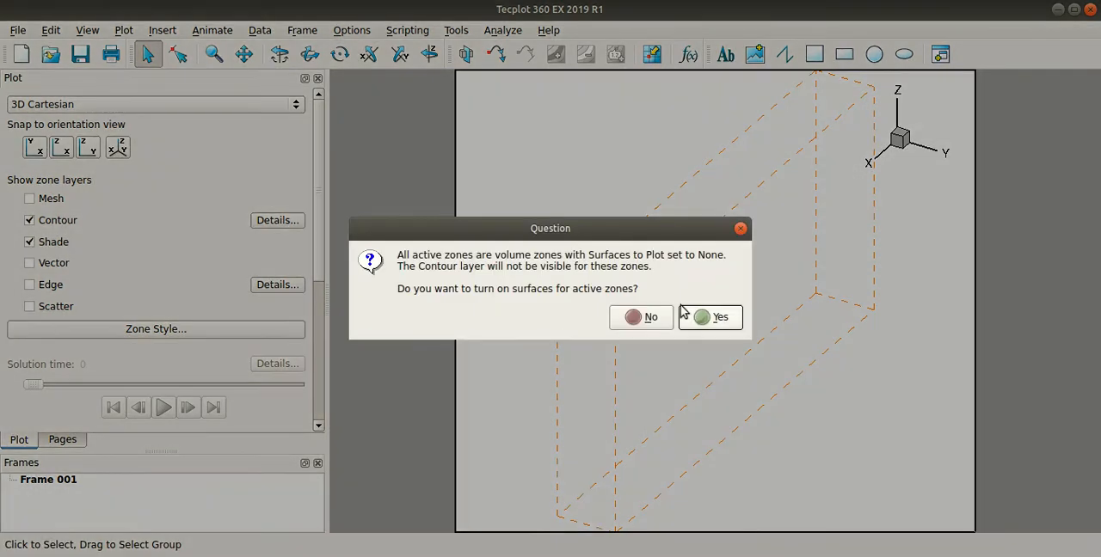
pyautogui.click(719, 316)
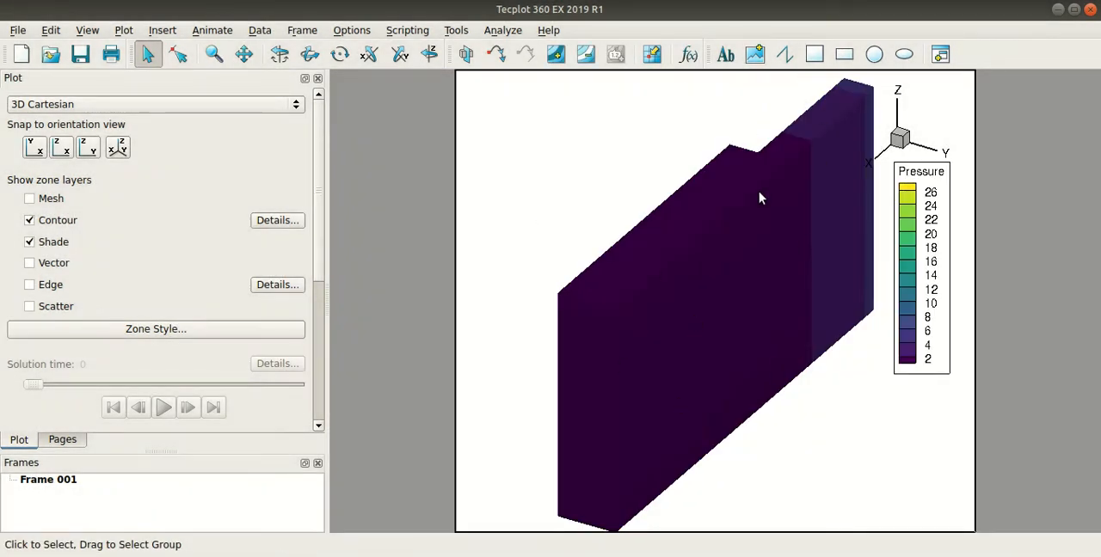
pyautogui.moveTo(277, 220)
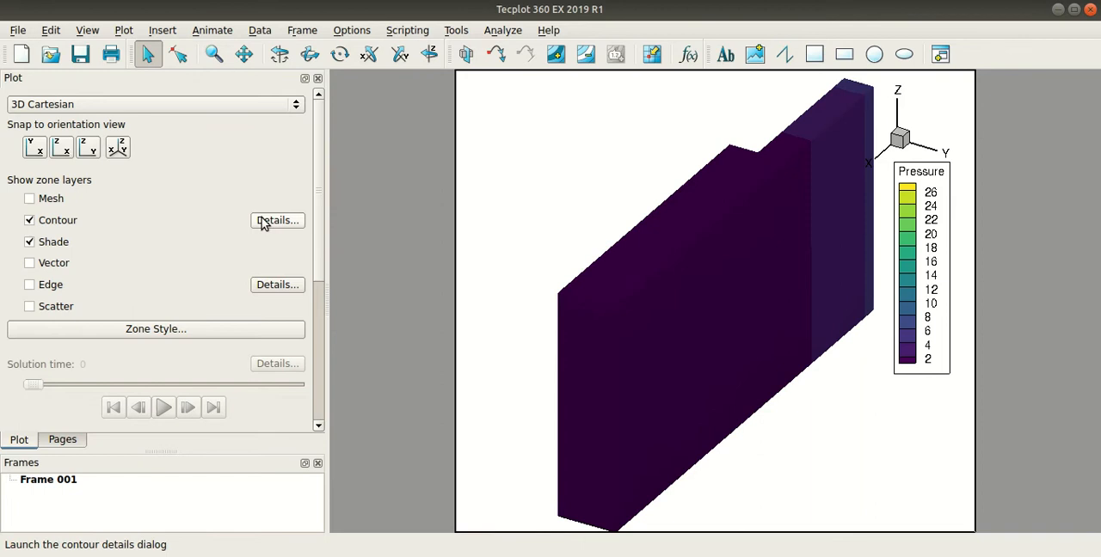
pyautogui.click(276, 220)
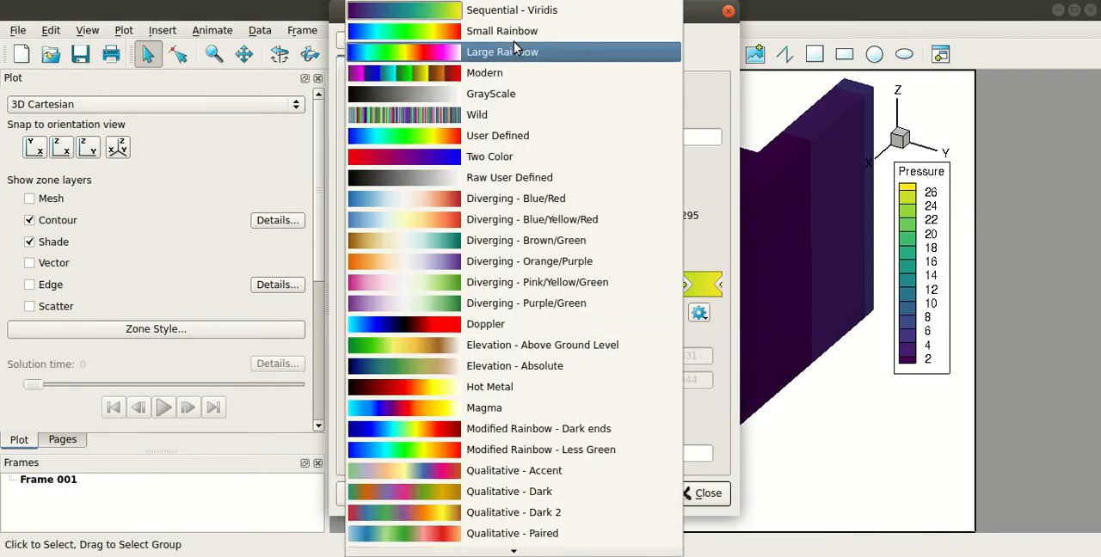
pyautogui.click(501, 52)
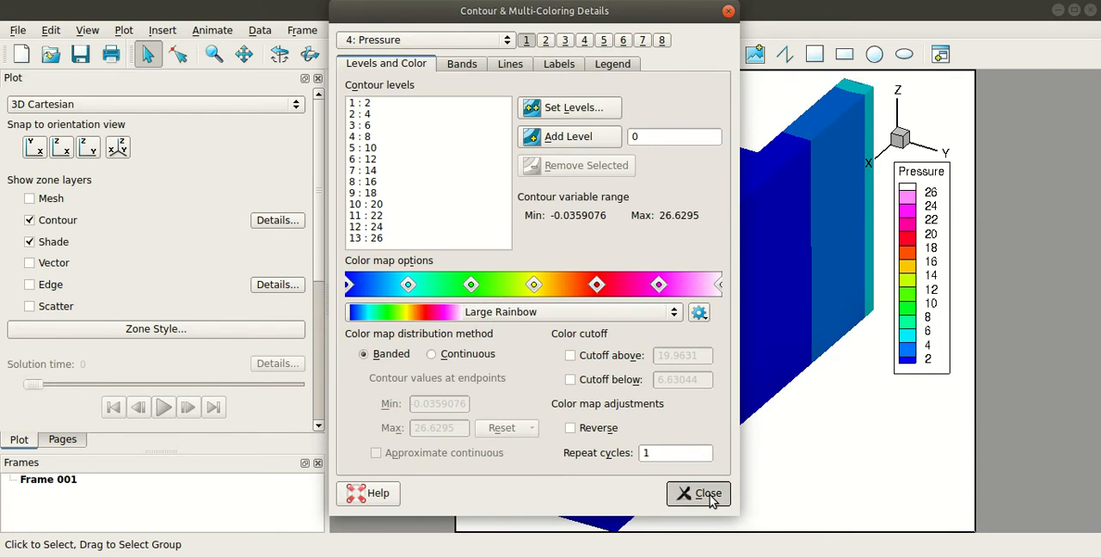
pyautogui.click(697, 493)
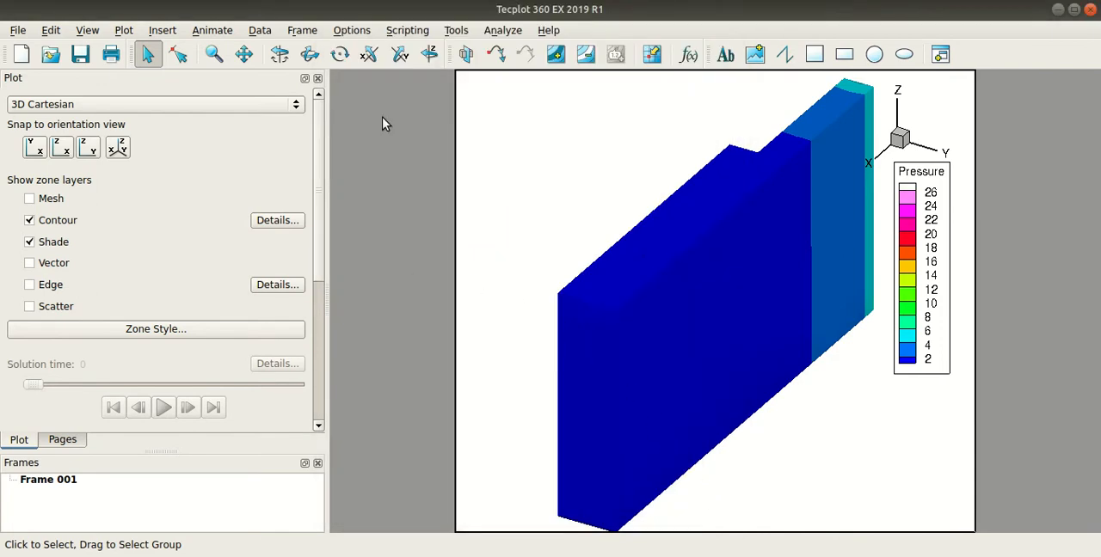
# - Set convection variables to velocity, with U, V, W as Velocity_x, Velocity_y, Velocity_z
pyautogui.click(502, 30)
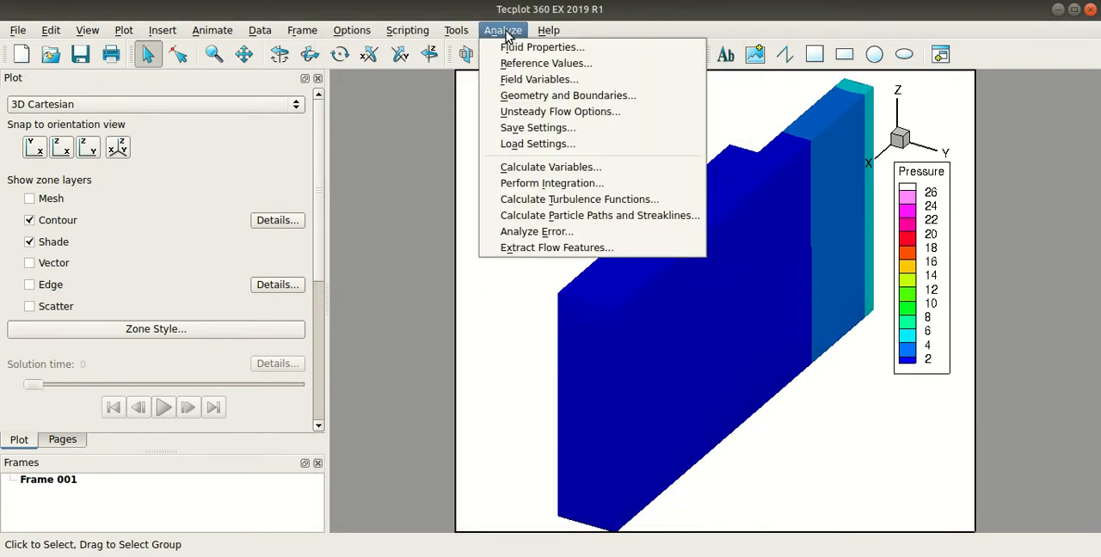
pyautogui.click(538, 78)
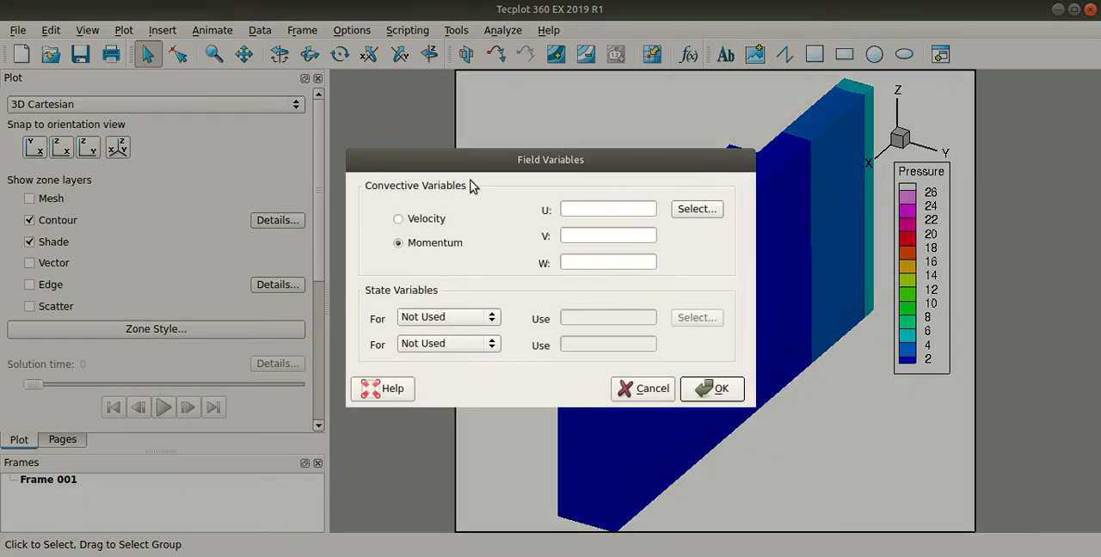
pyautogui.click(398, 218)
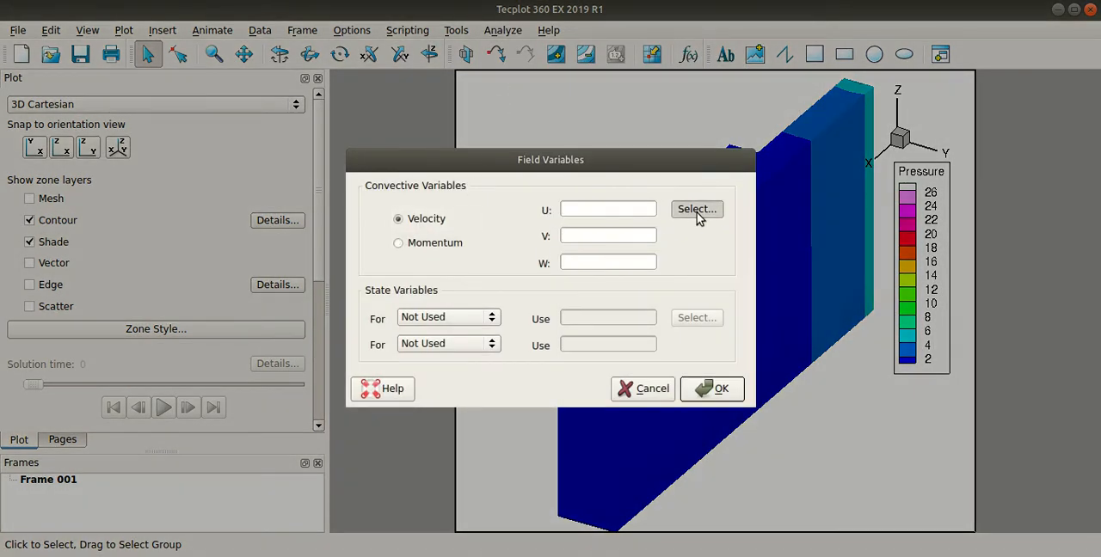
pyautogui.click(696, 209)
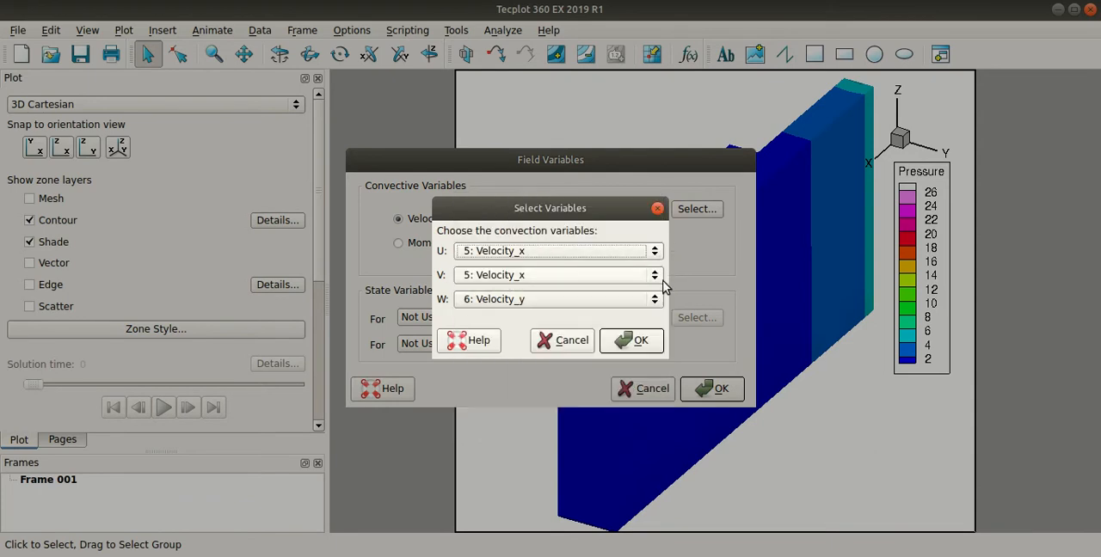
pyautogui.click(653, 274)
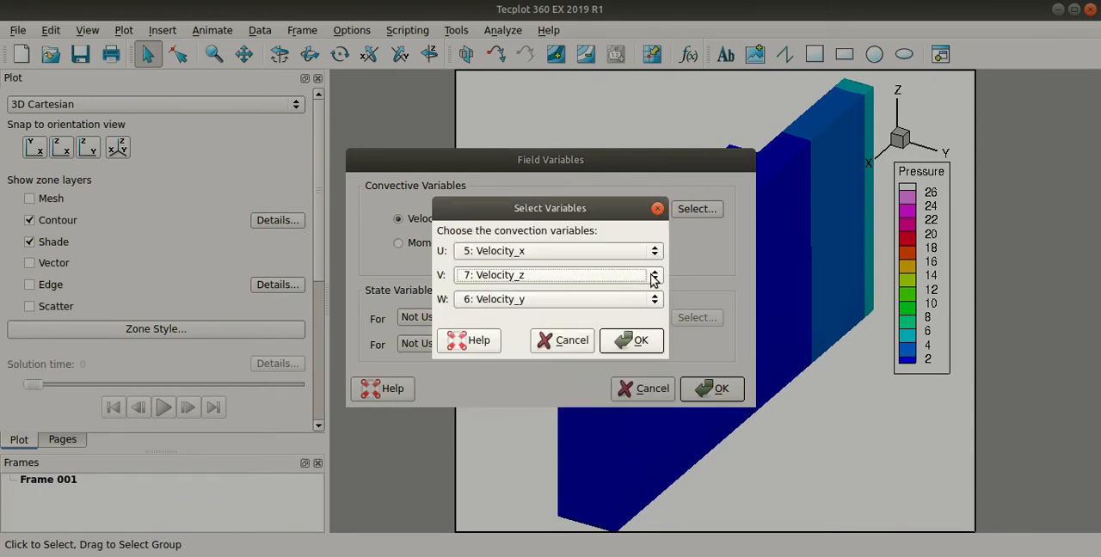
pyautogui.click(654, 274)
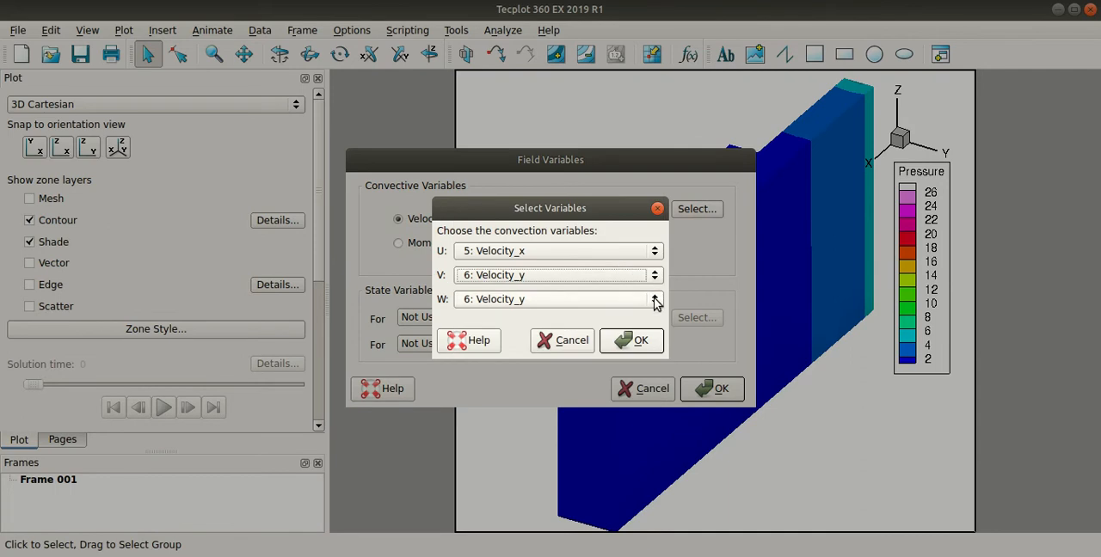
pyautogui.click(655, 299)
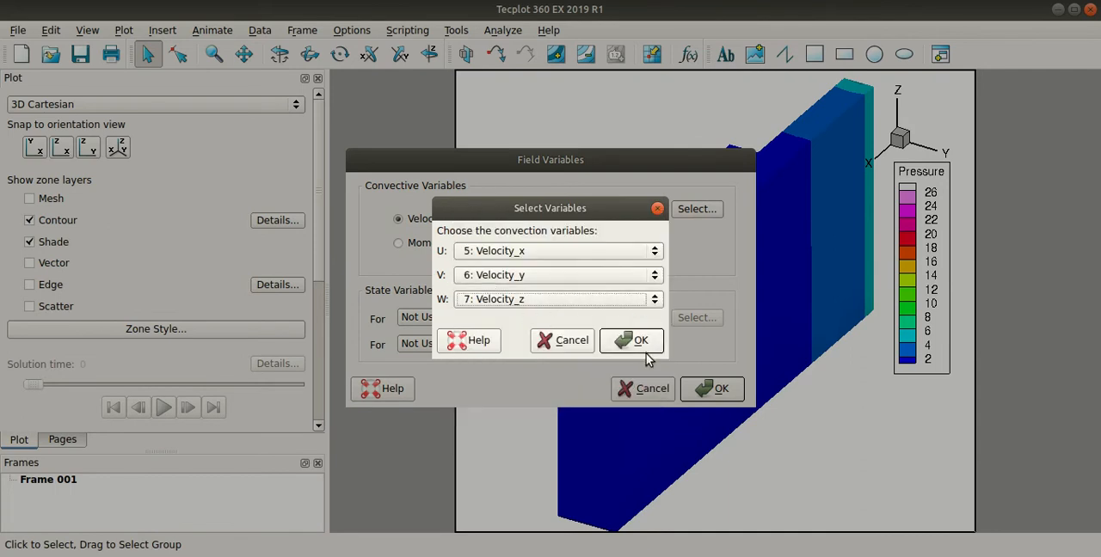
pyautogui.click(631, 339)
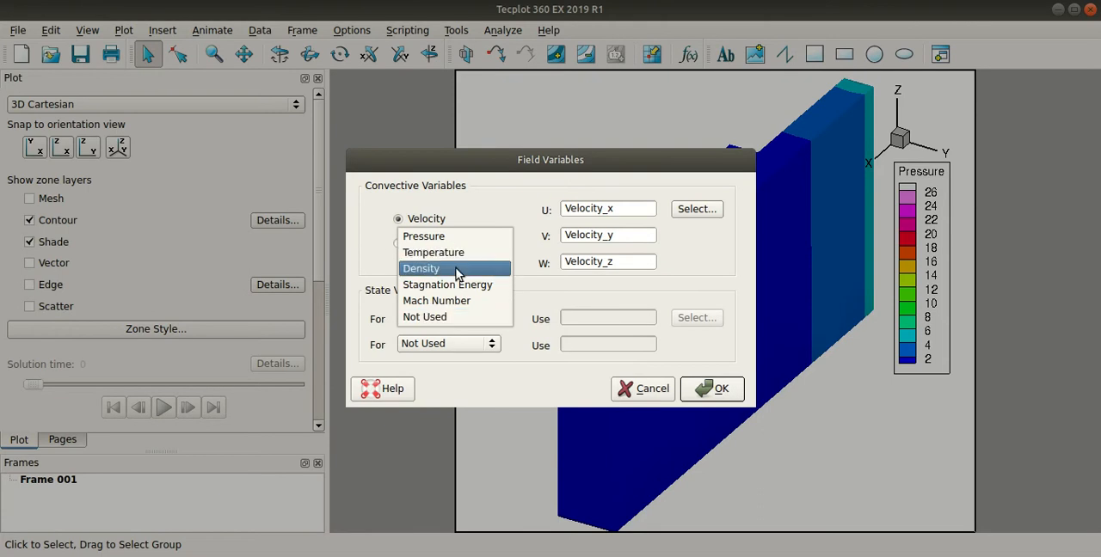
# - Assign Density and Pressure as the state variables and apply the field variables
pyautogui.click(421, 268)
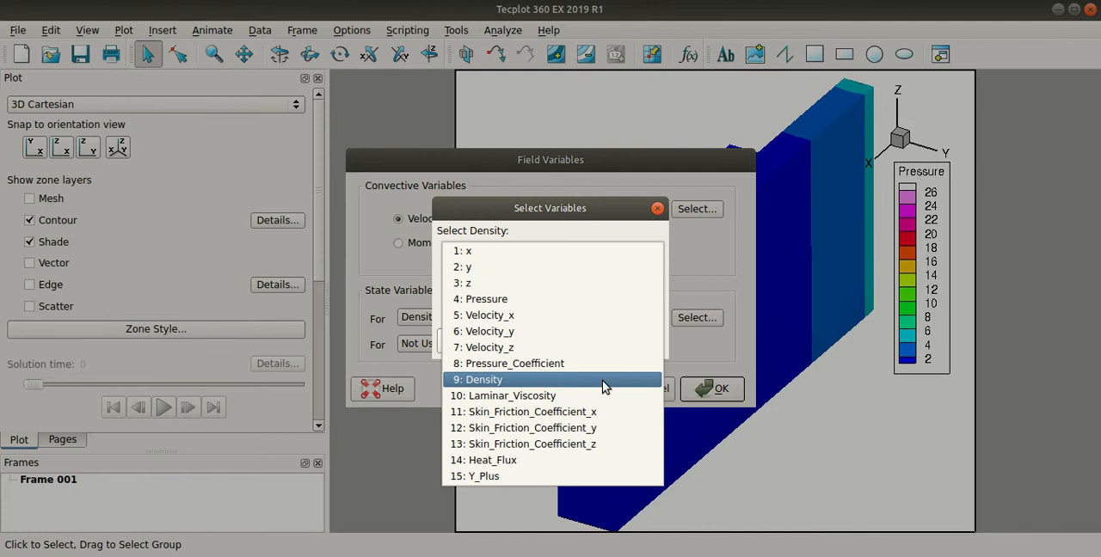
pyautogui.click(481, 380)
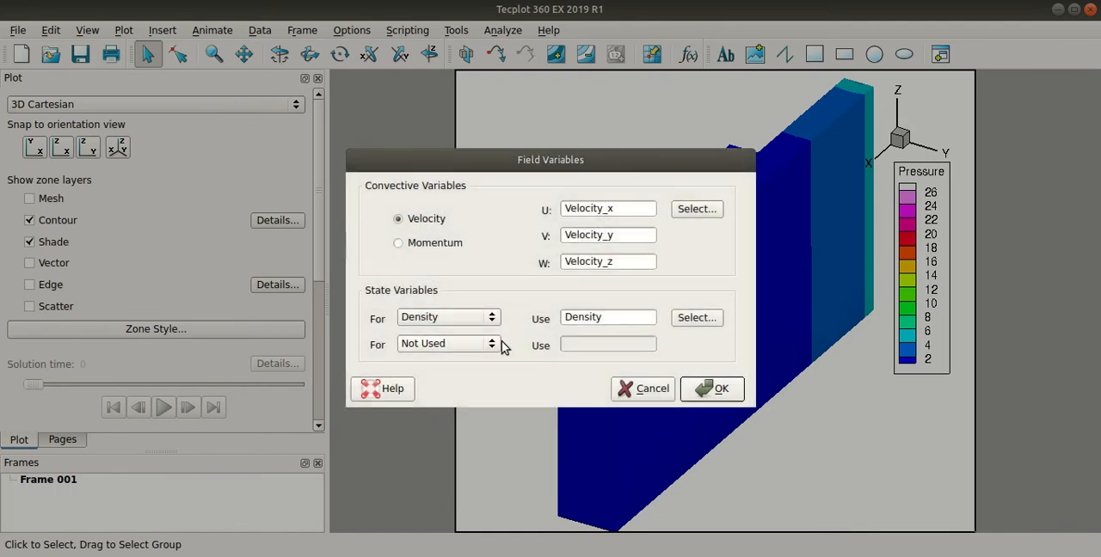
pyautogui.click(448, 343)
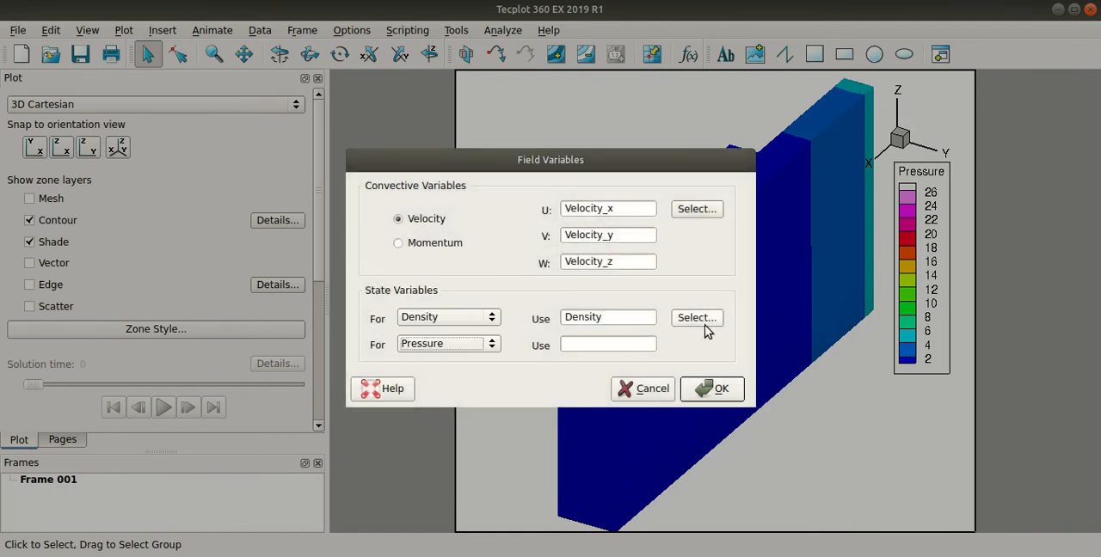
pyautogui.click(696, 317)
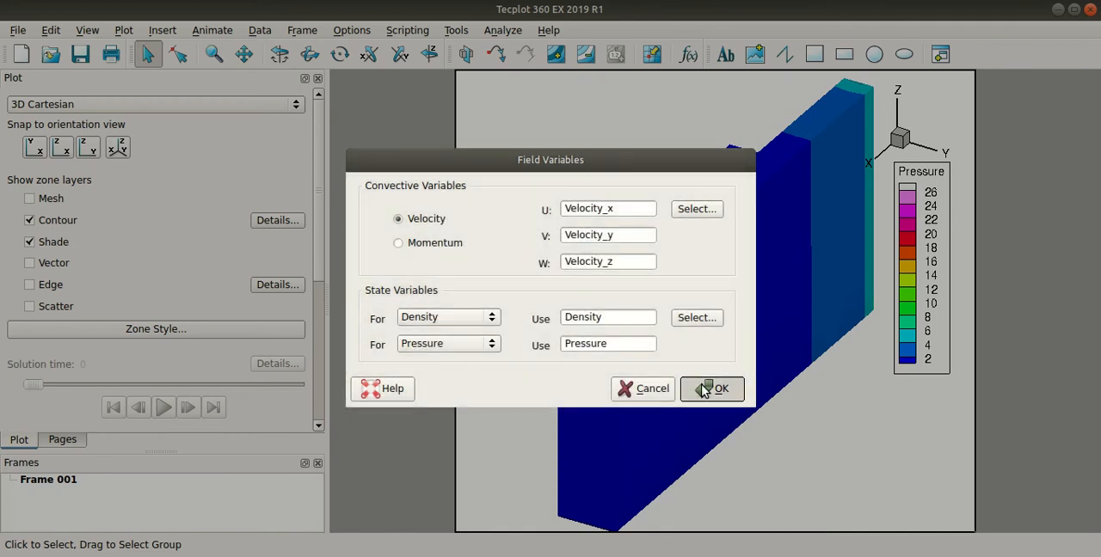
pyautogui.click(503, 30)
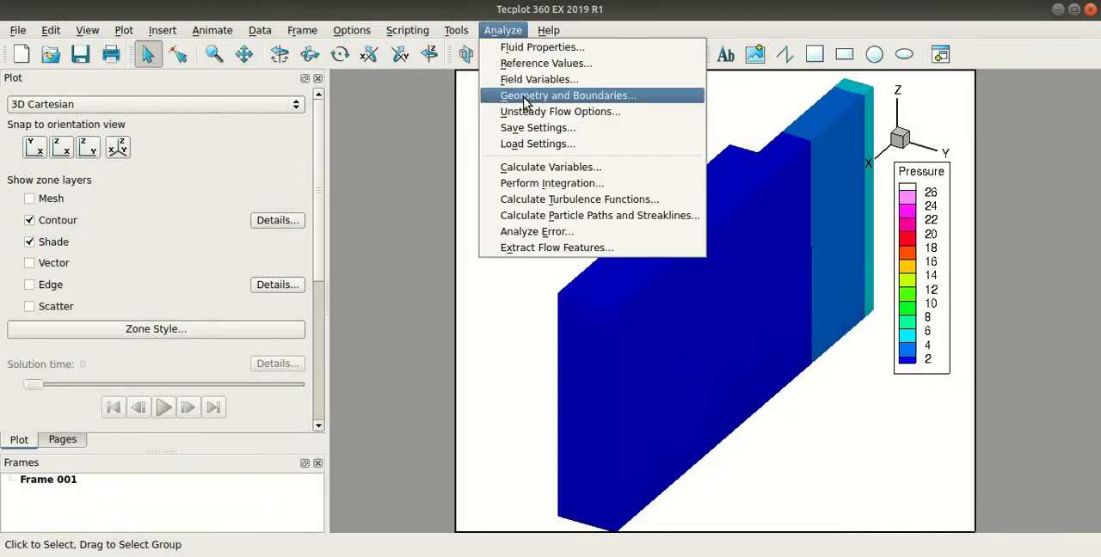
# - Calculate Velocity Magnitude on demand and dismiss the confirmation
pyautogui.click(551, 167)
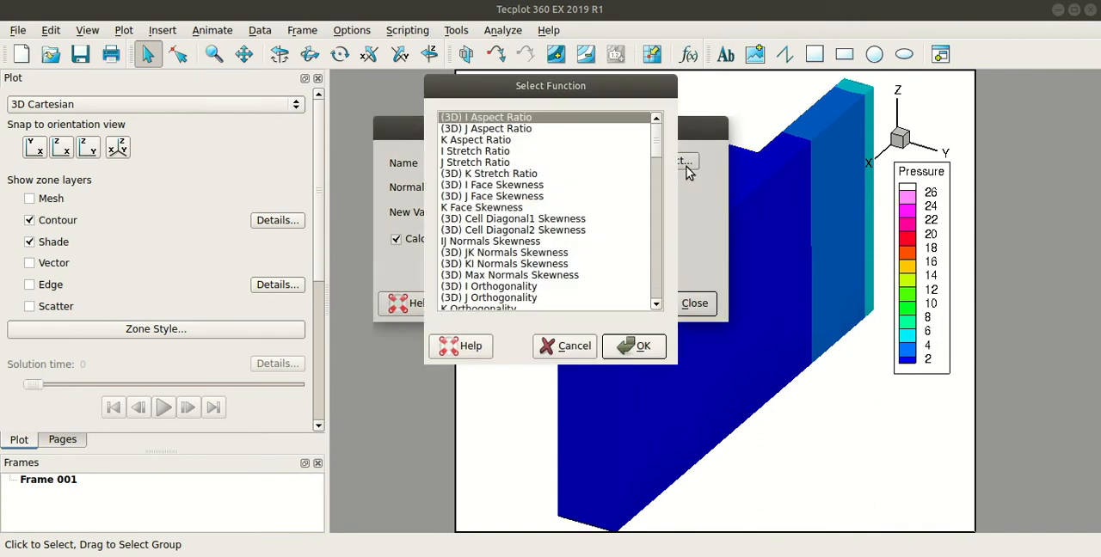
pyautogui.scroll(3)
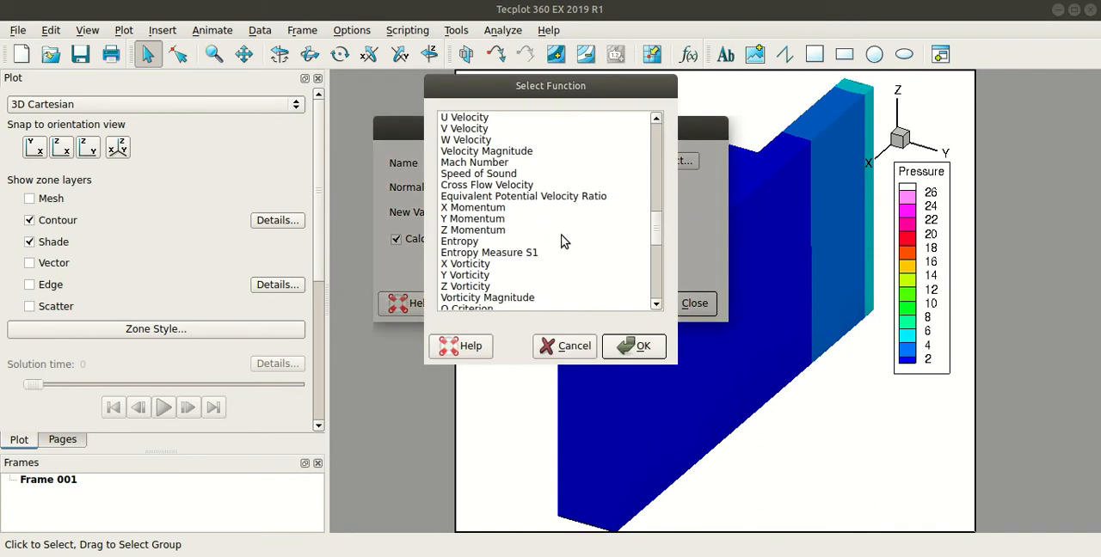
pyautogui.click(634, 346)
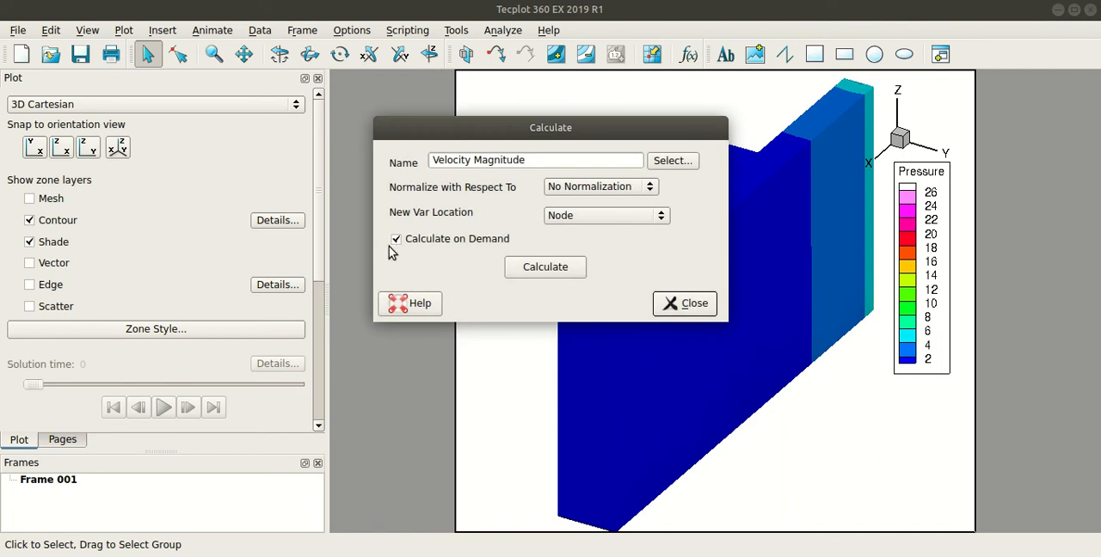
pyautogui.click(545, 266)
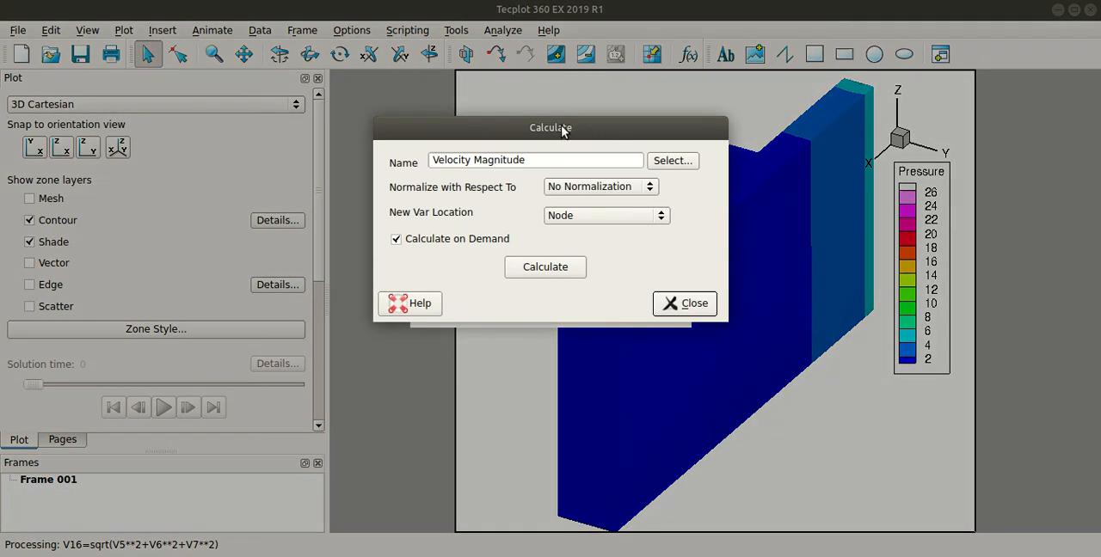
pyautogui.click(545, 266)
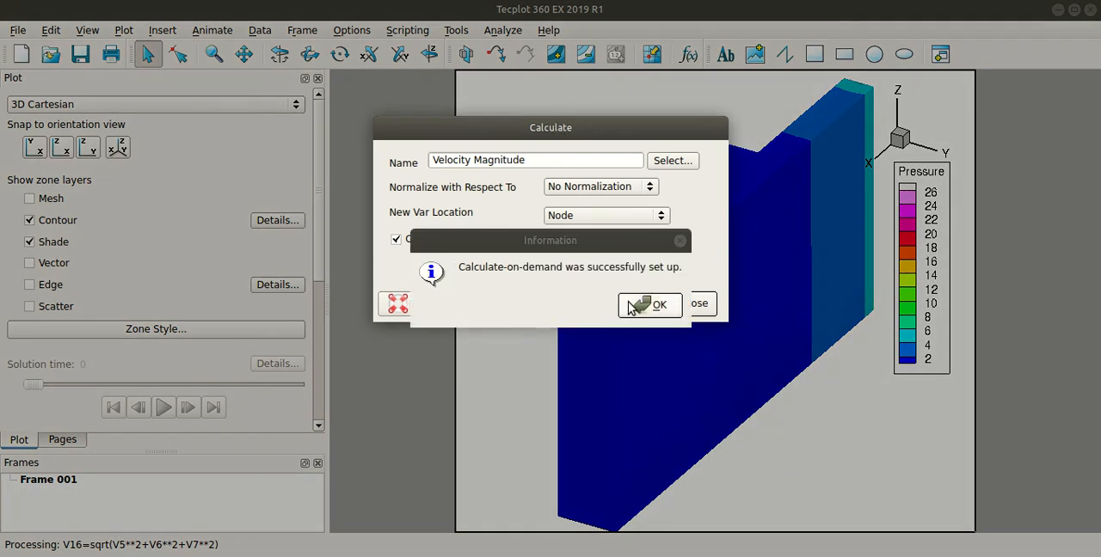
pyautogui.click(123, 30)
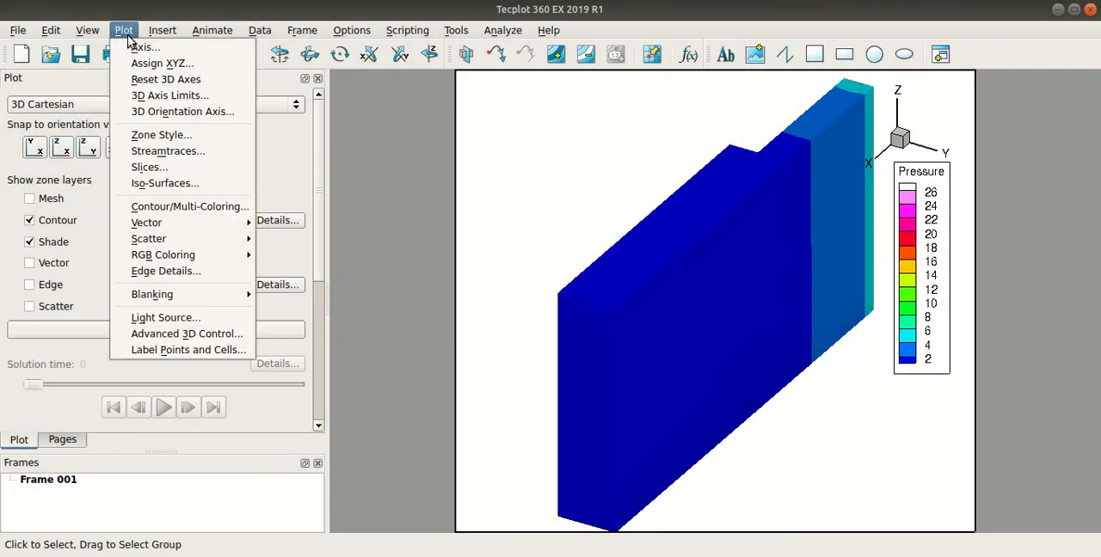
# - Contour by 16: Velocity Magnitude instead of Pressure, then select the legend to reposition it
pyautogui.click(189, 206)
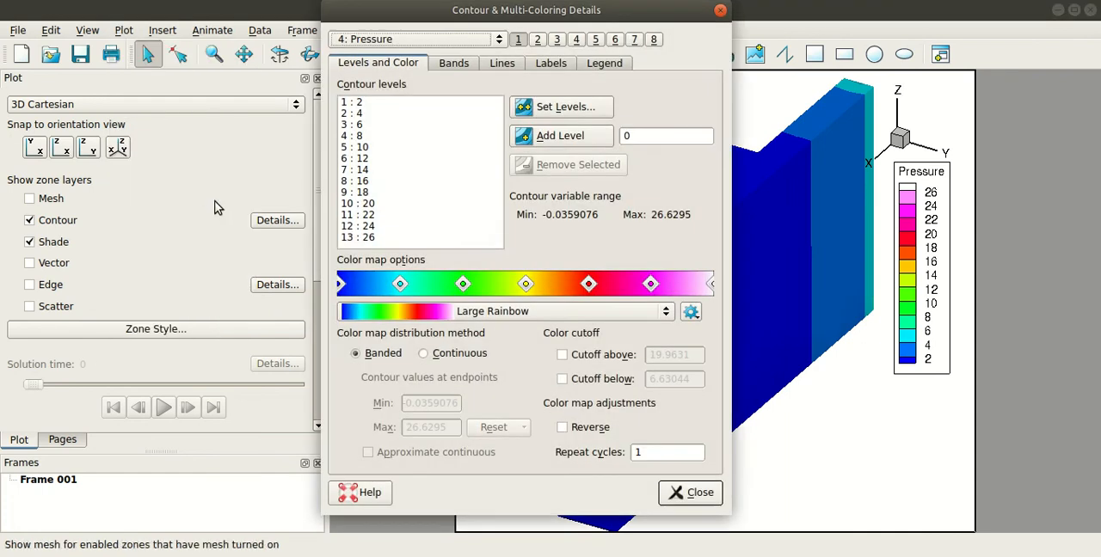
pyautogui.click(499, 38)
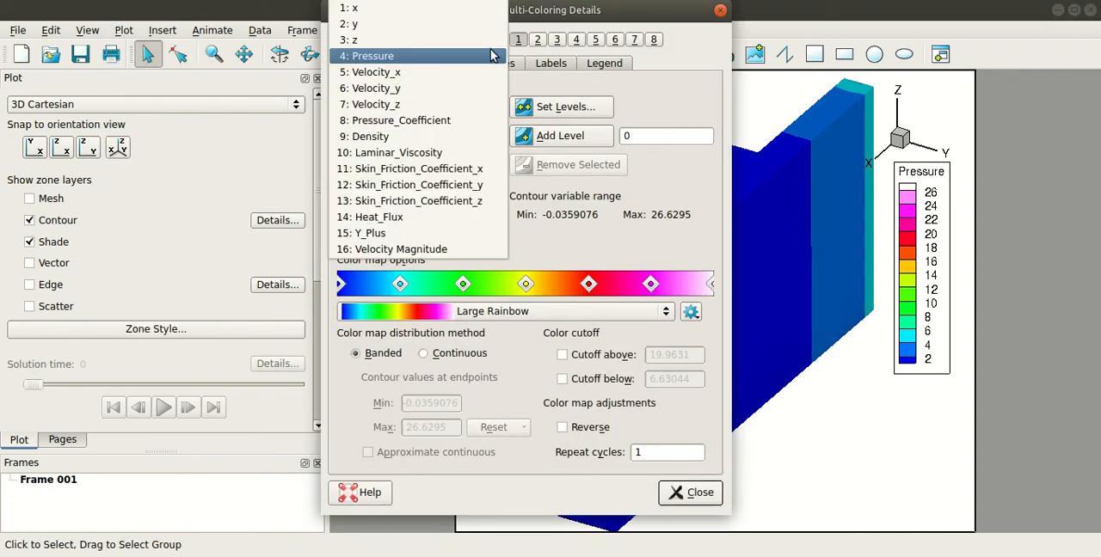
pyautogui.click(391, 249)
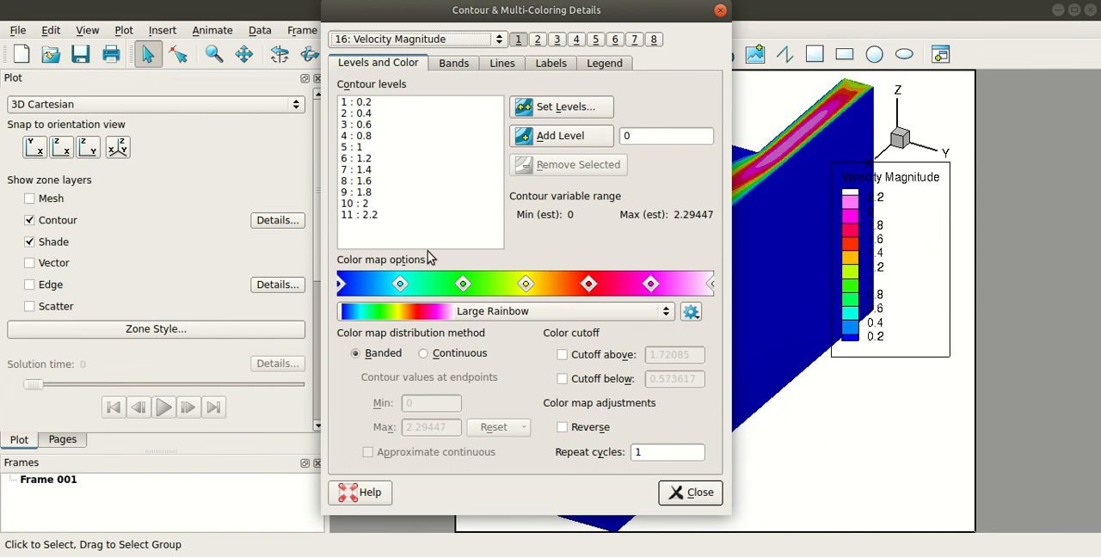
pyautogui.click(689, 492)
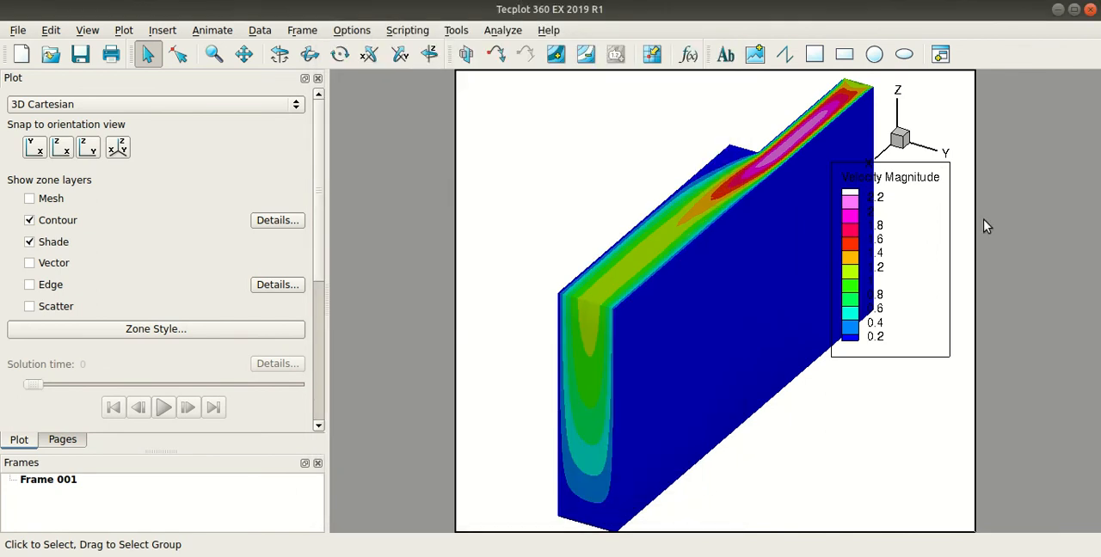
pyautogui.moveTo(923, 204)
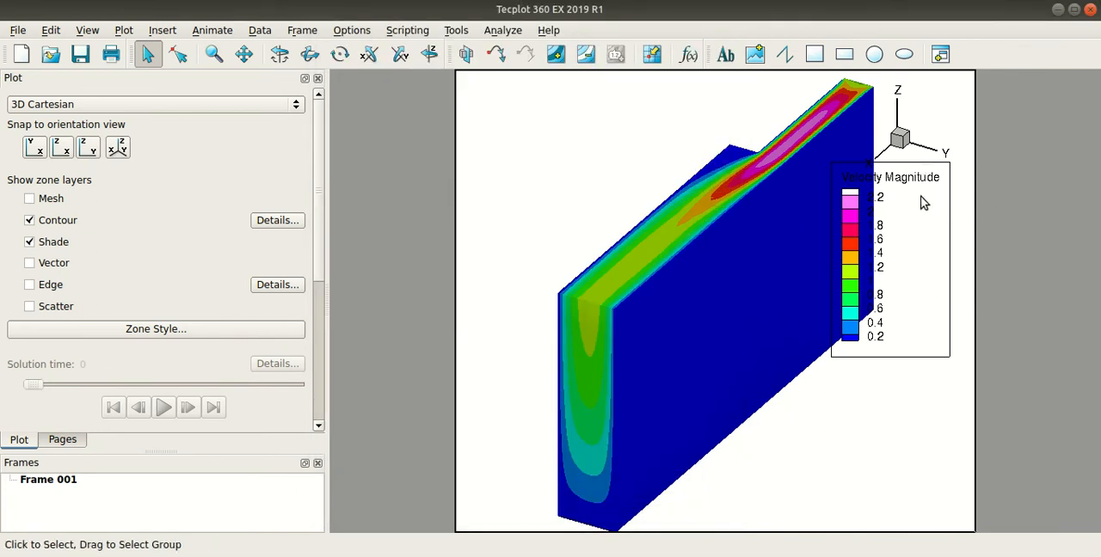
pyautogui.click(890, 258)
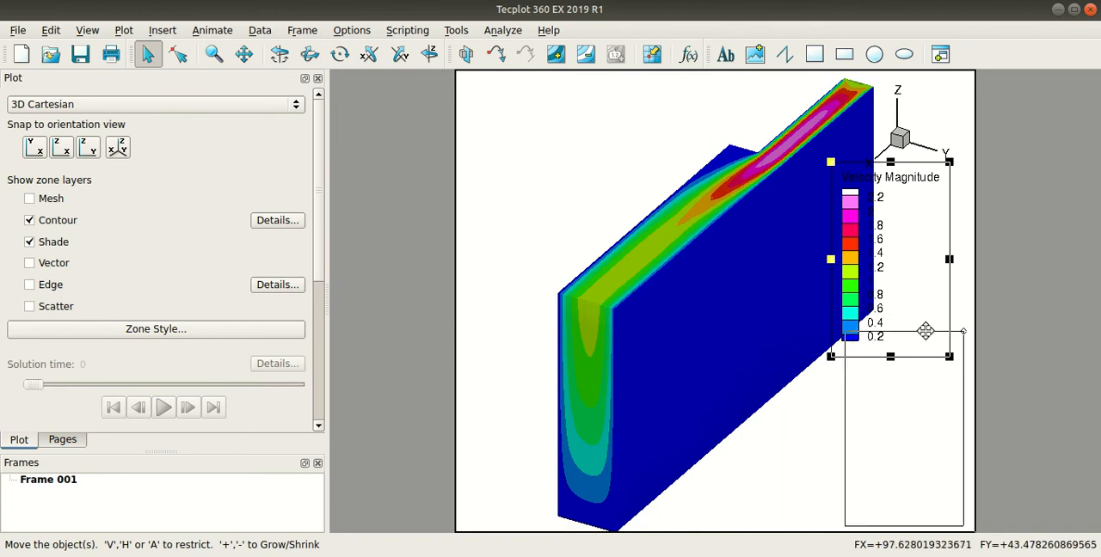